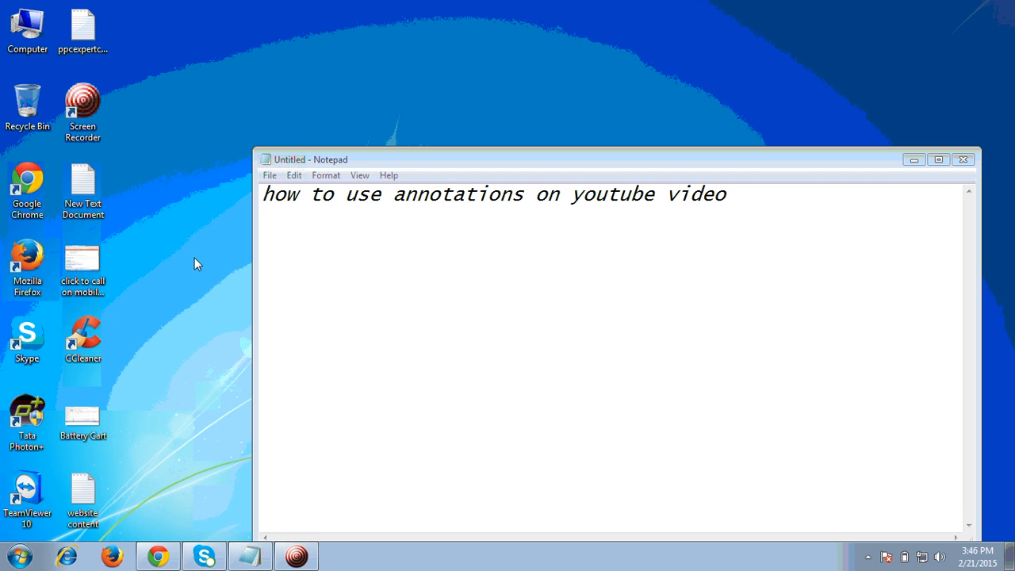
mouse_move(161, 552)
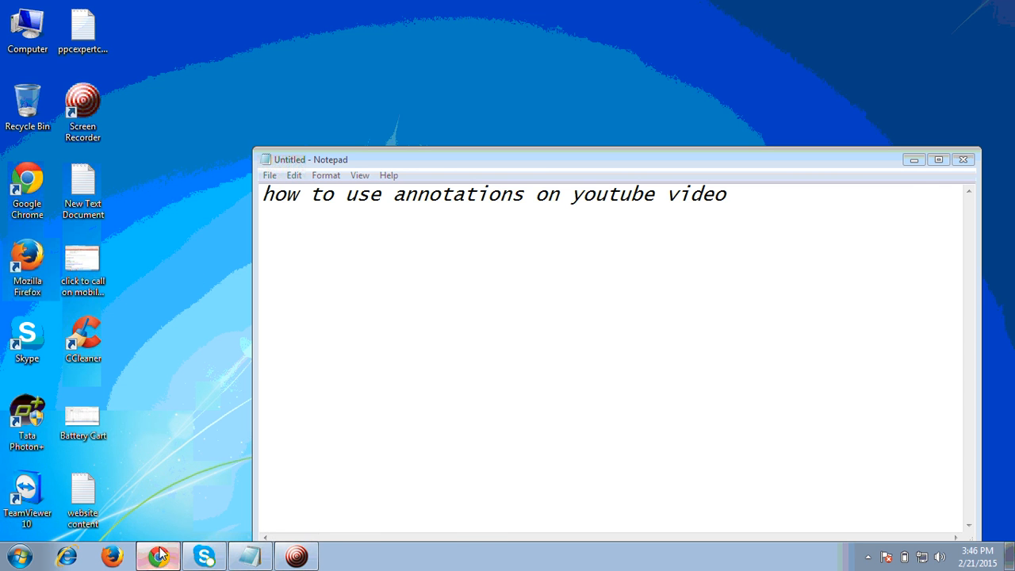
Switch to Chrome and scroll the Video Manager list down to the older uploads
left_click(156, 552)
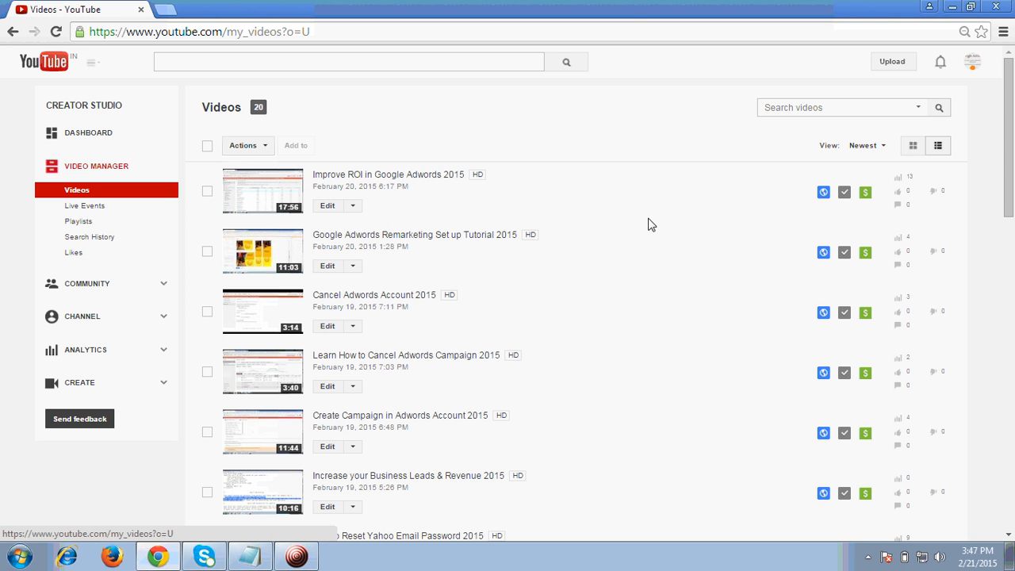
mouse_move(657, 235)
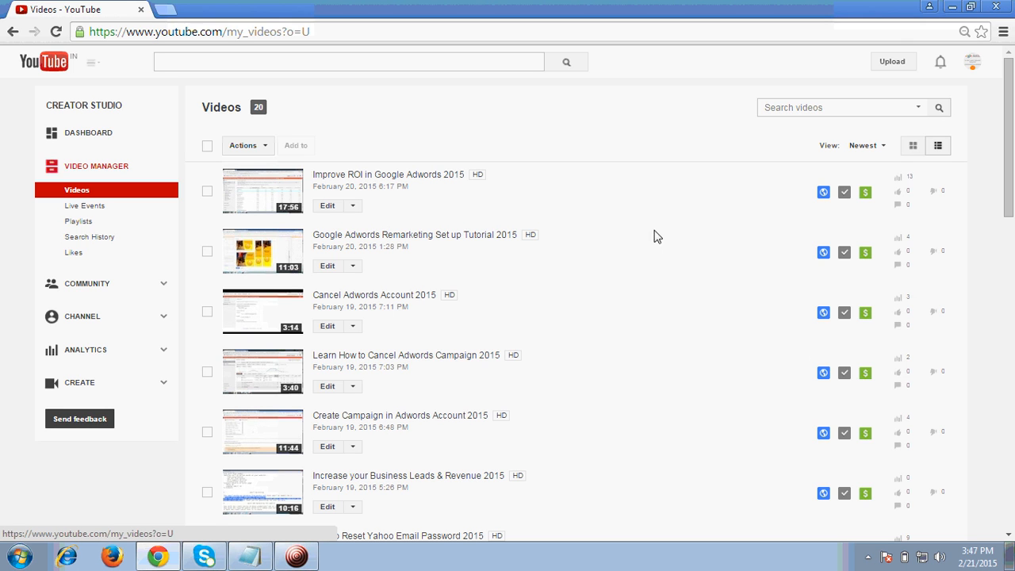
mouse_move(629, 174)
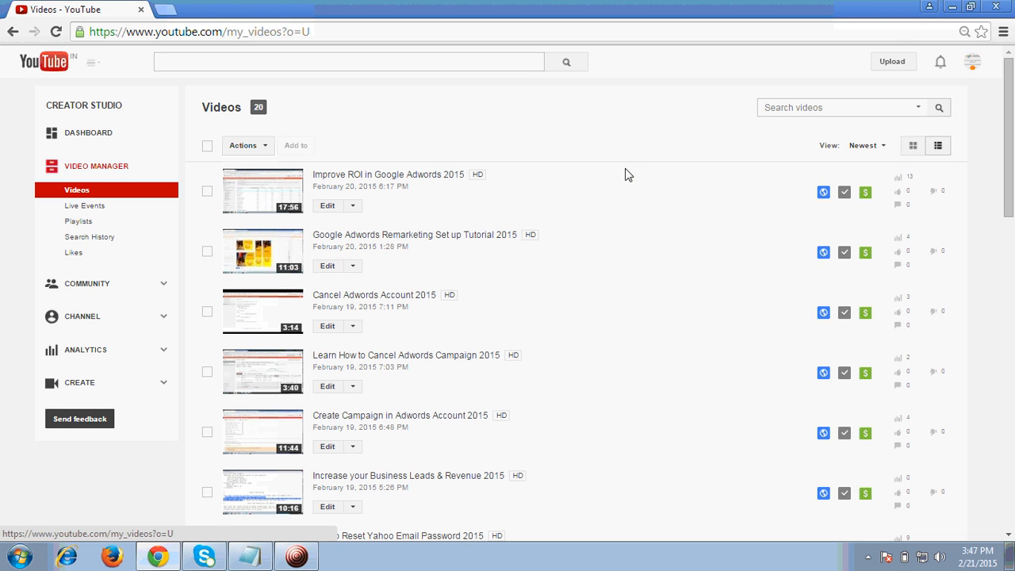
mouse_move(96, 170)
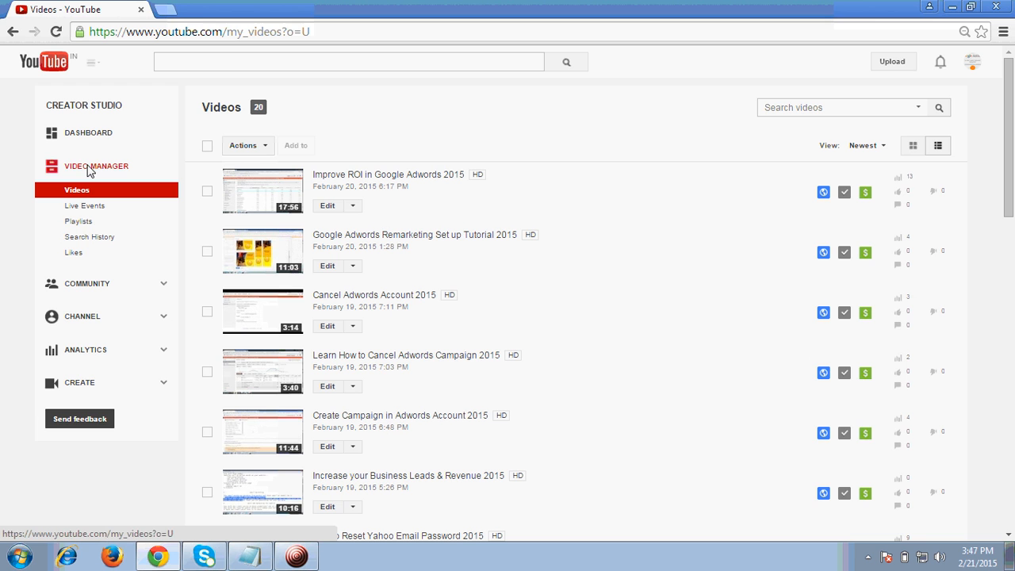
left_click(95, 166)
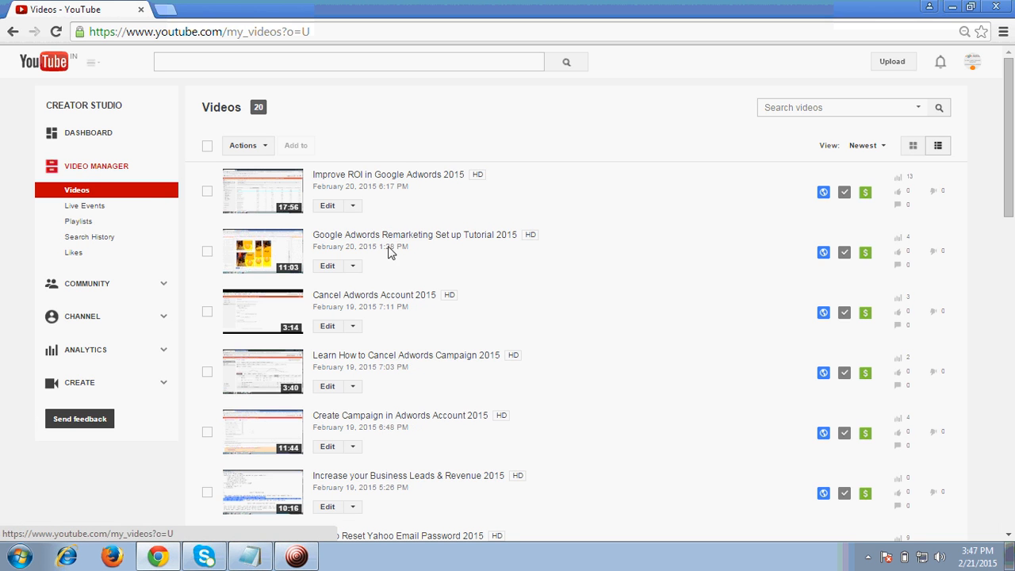
mouse_move(450, 329)
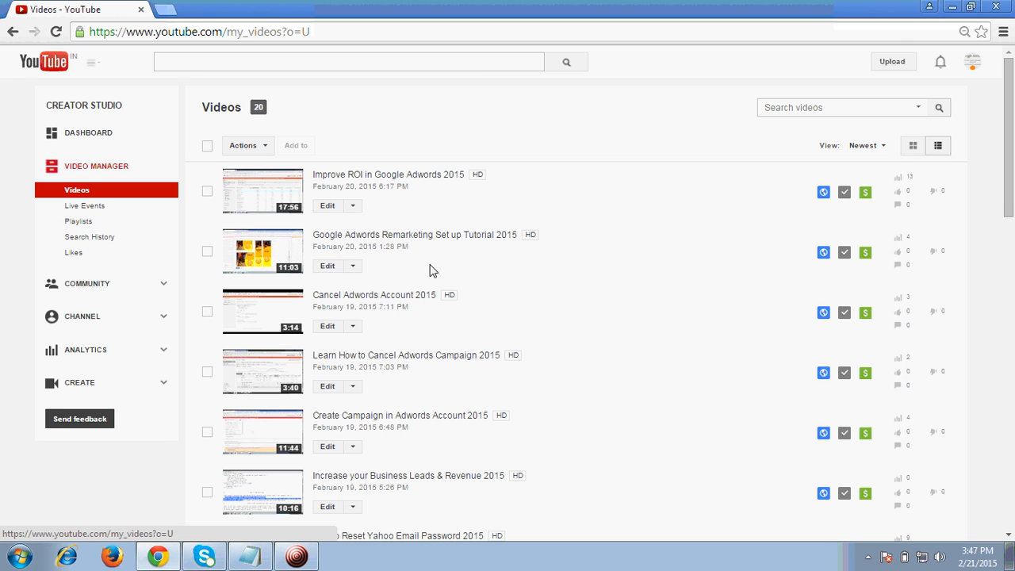
mouse_move(434, 359)
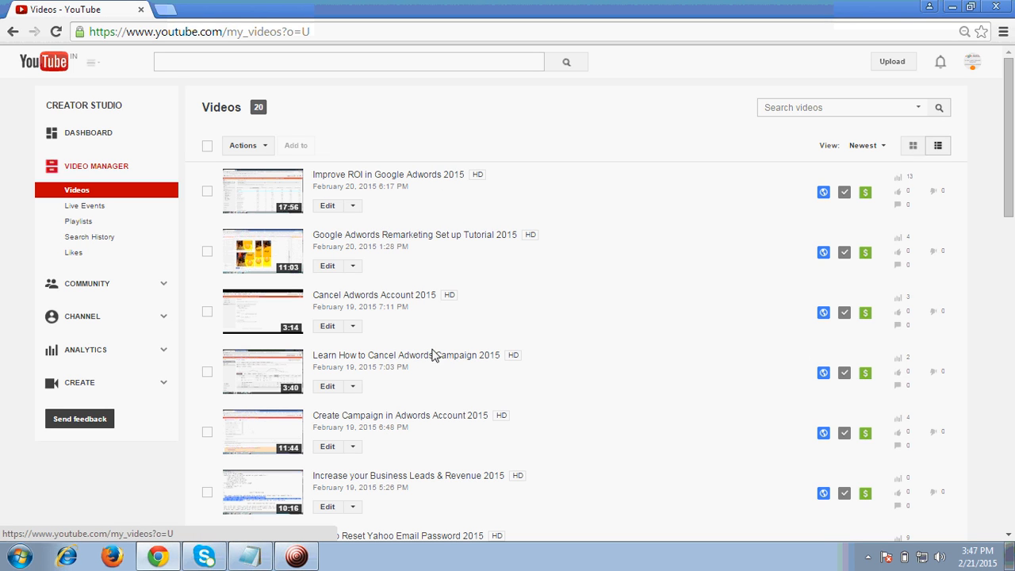
mouse_move(506, 289)
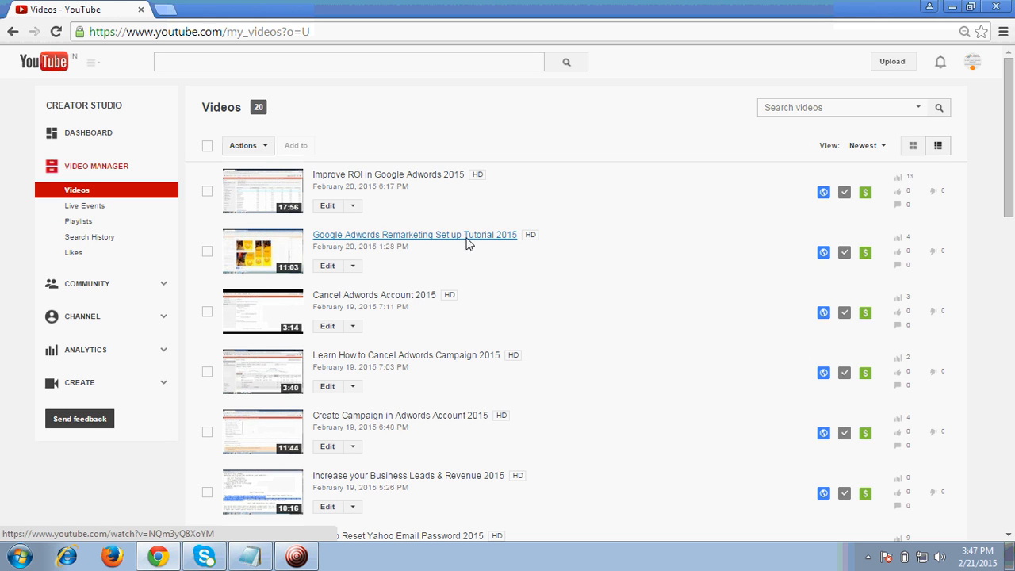
mouse_move(432, 244)
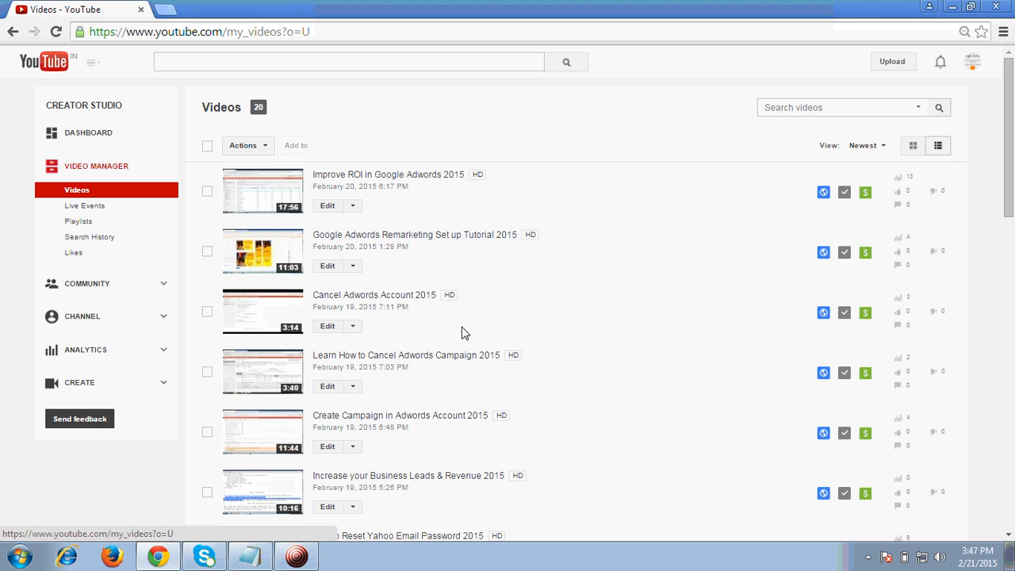
mouse_move(424, 483)
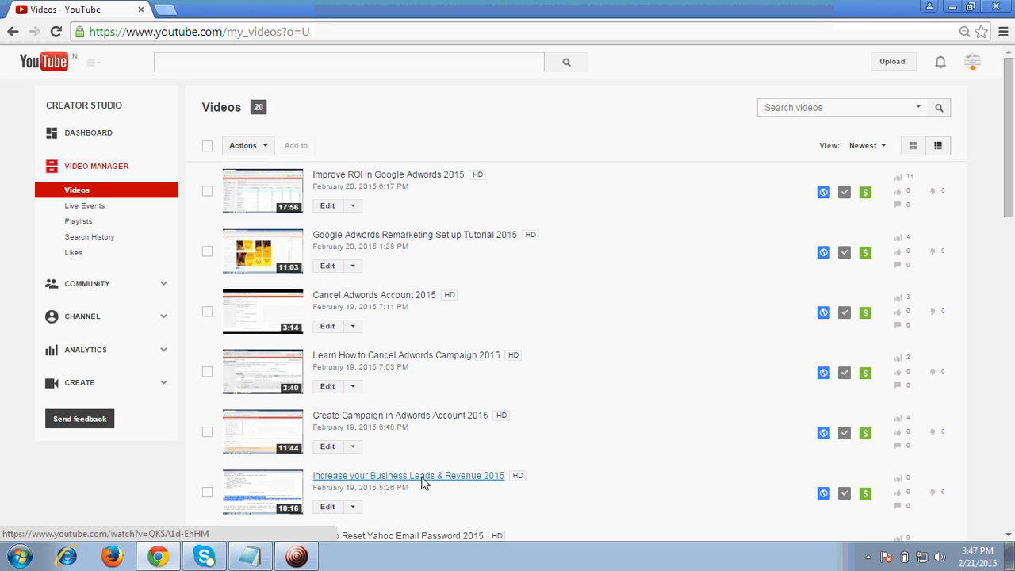
mouse_move(413, 390)
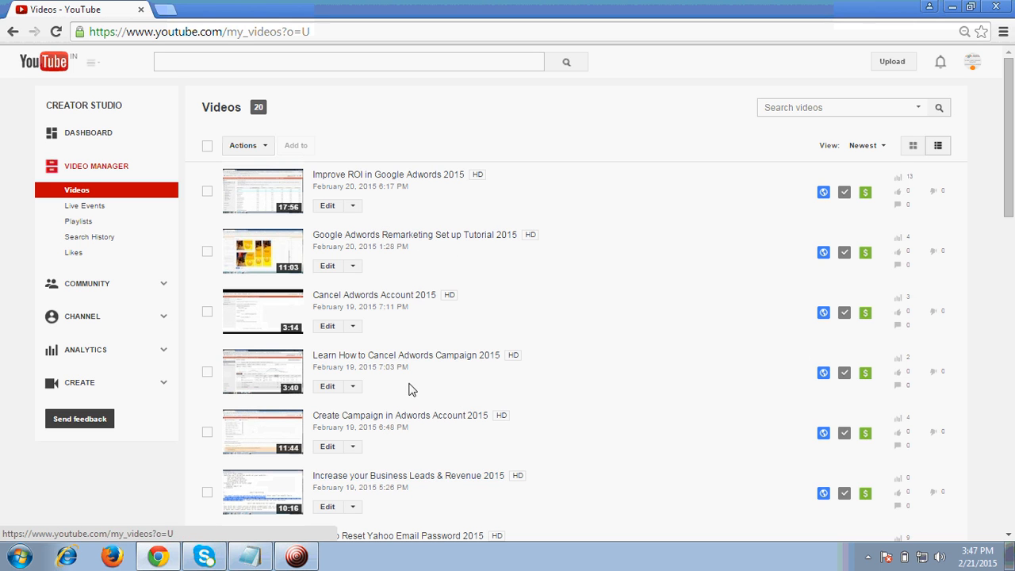
mouse_move(552, 267)
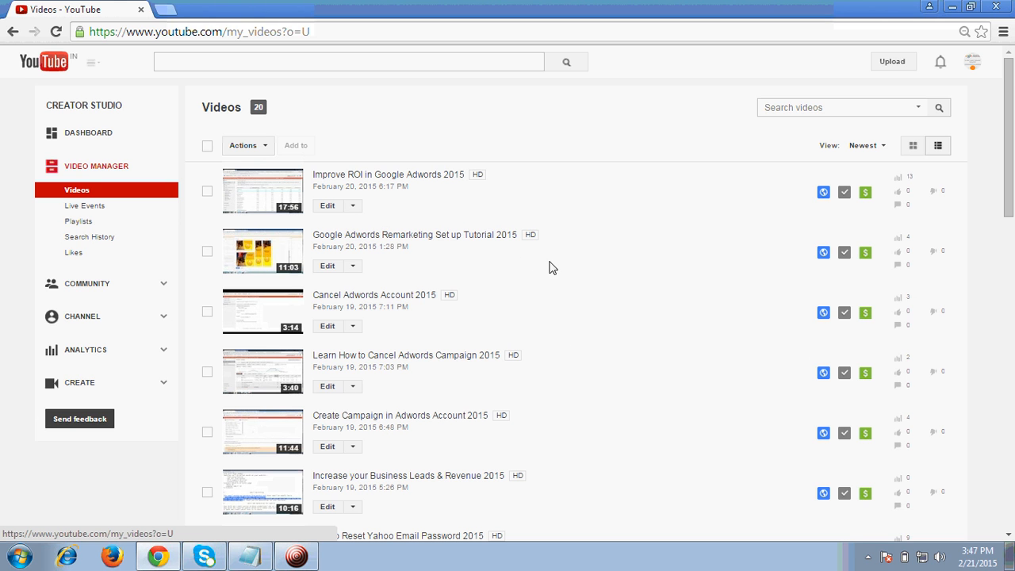
scroll("down", 3)
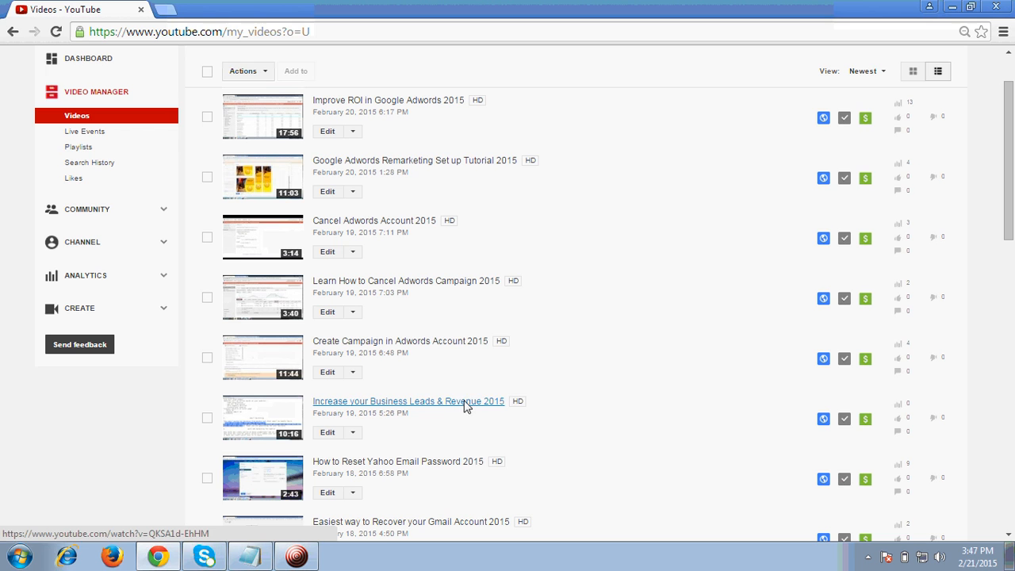
mouse_move(511, 490)
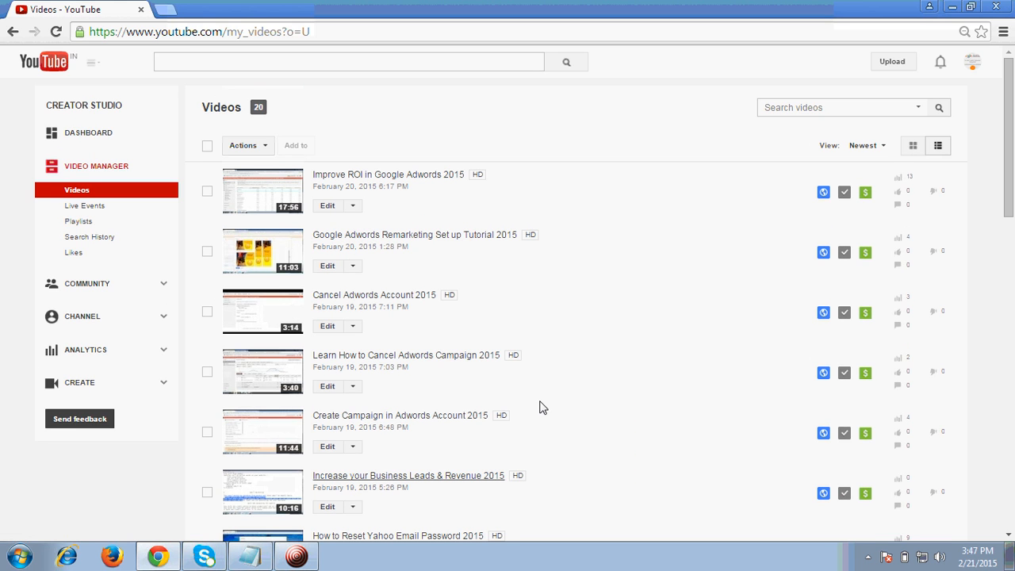
mouse_move(365, 264)
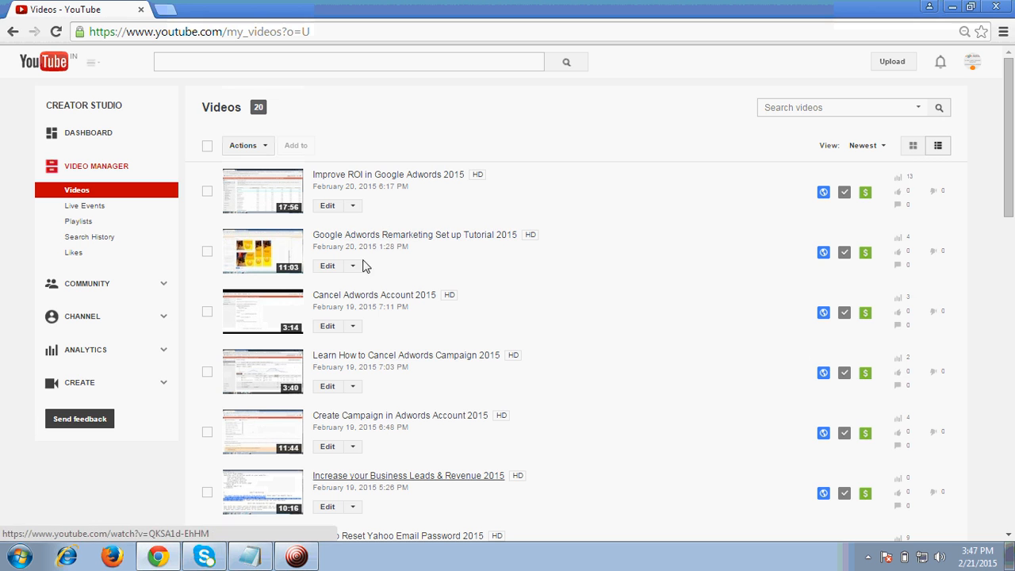
Open Annotations from the Edit menu of the 'Google Adwords Remarketing Set up Tutorial 2015' video
left_click(352, 265)
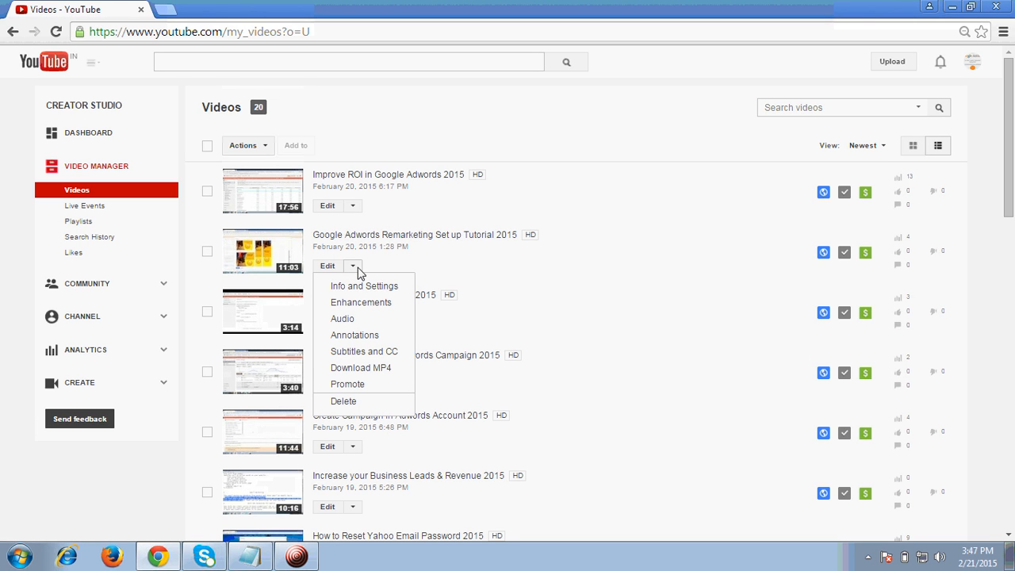
mouse_move(364, 286)
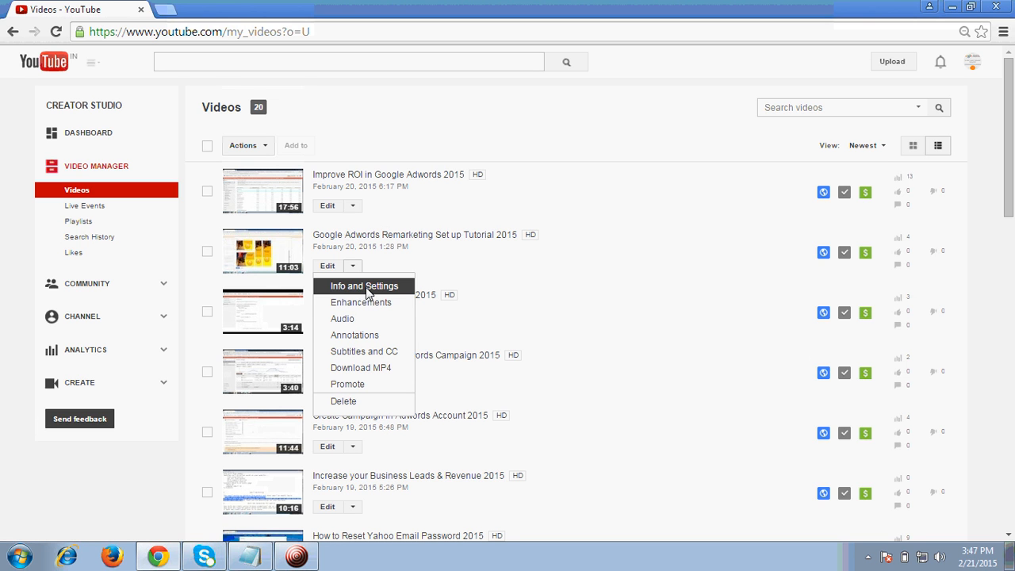
left_click(364, 286)
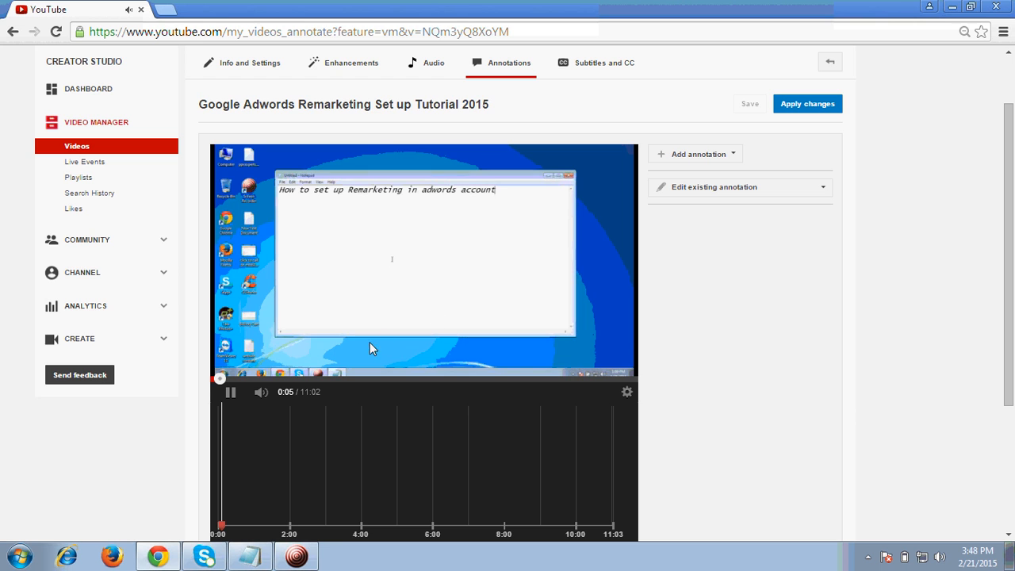
Pause the annotations editor preview at 0:06
left_click(230, 392)
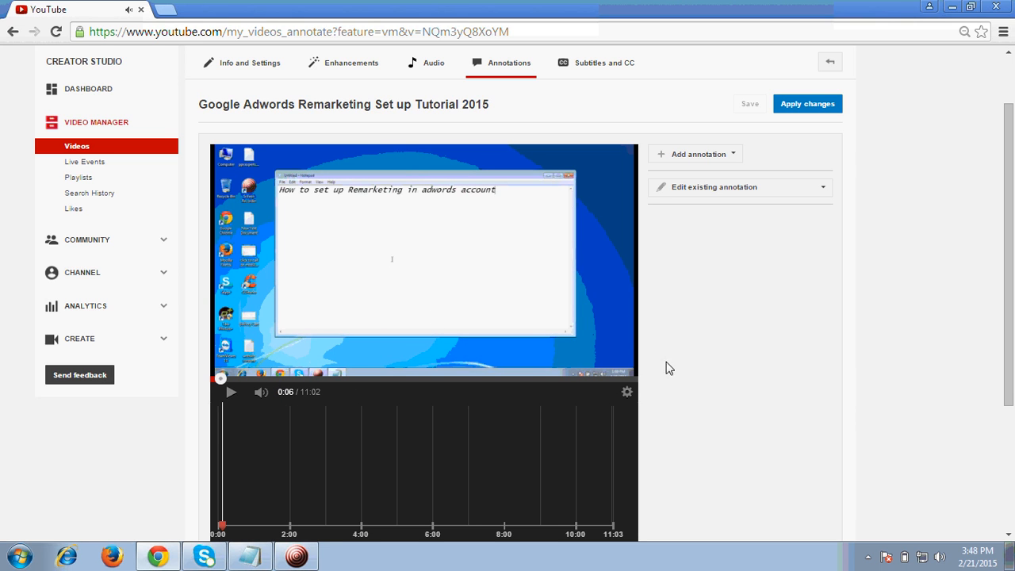
mouse_move(655, 376)
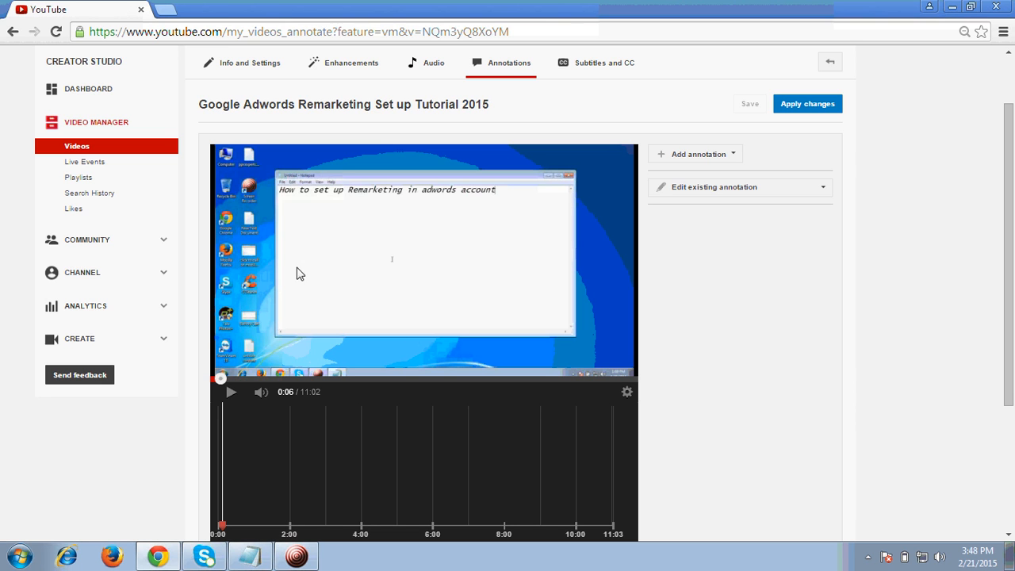
mouse_move(811, 378)
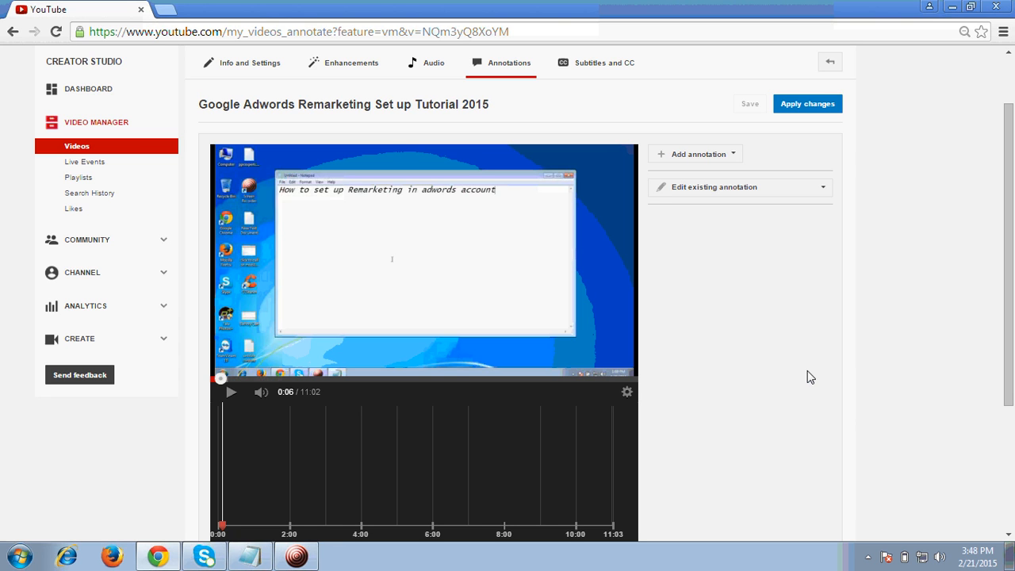
mouse_move(726, 188)
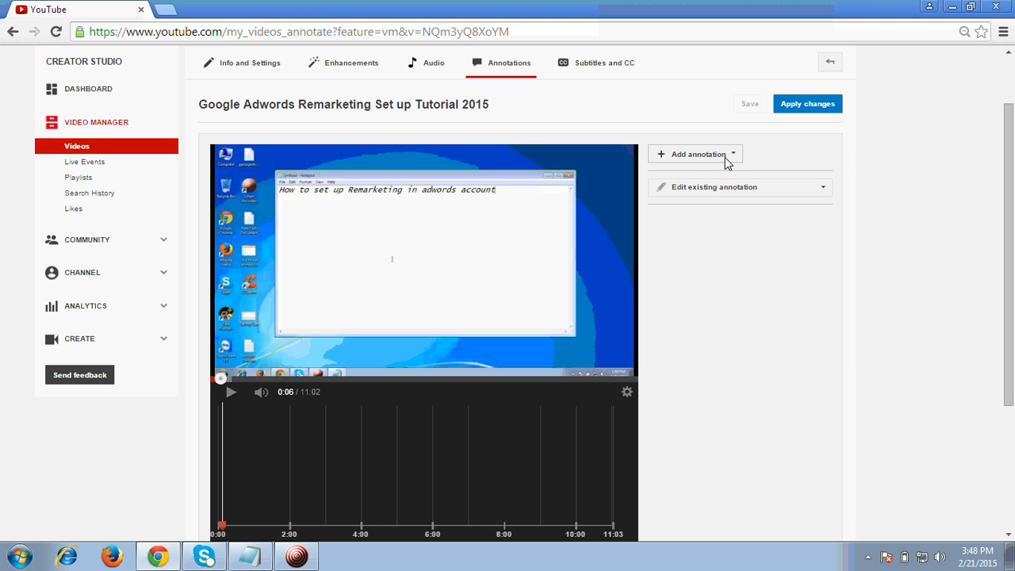
Add a speech bubble captioned 'How to increase ROI in Adwords Account'
left_click(695, 154)
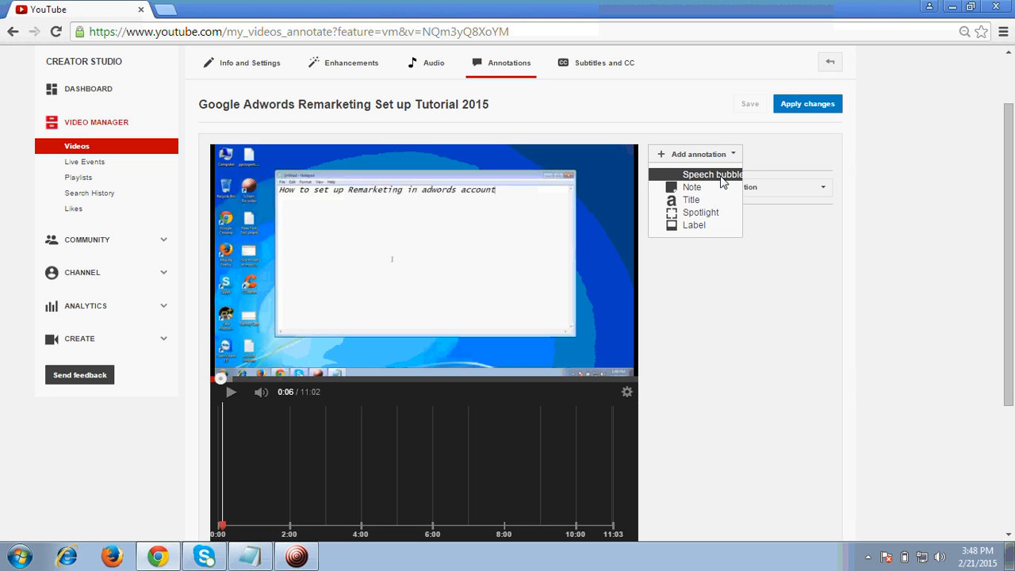
left_click(709, 173)
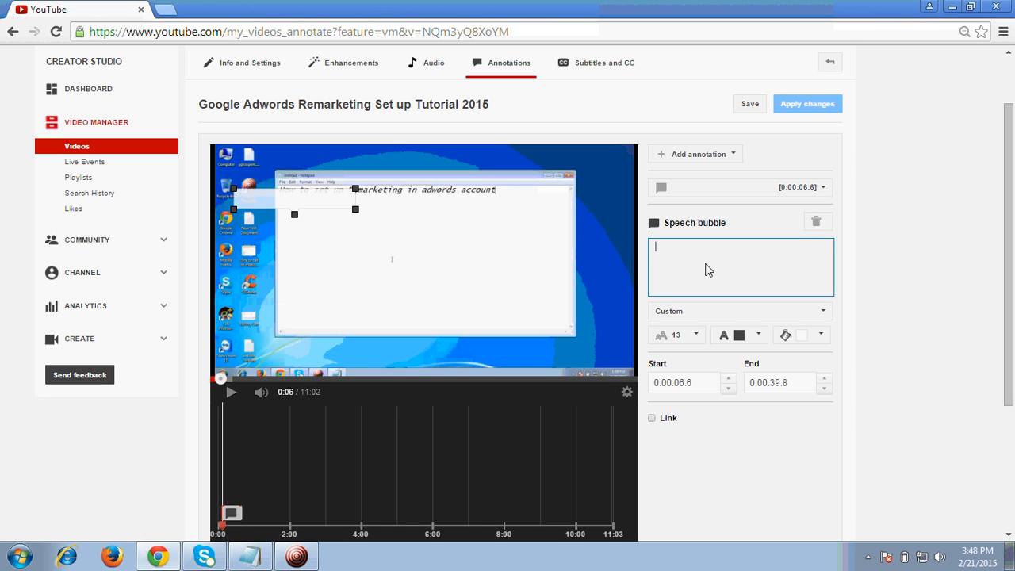
mouse_move(681, 262)
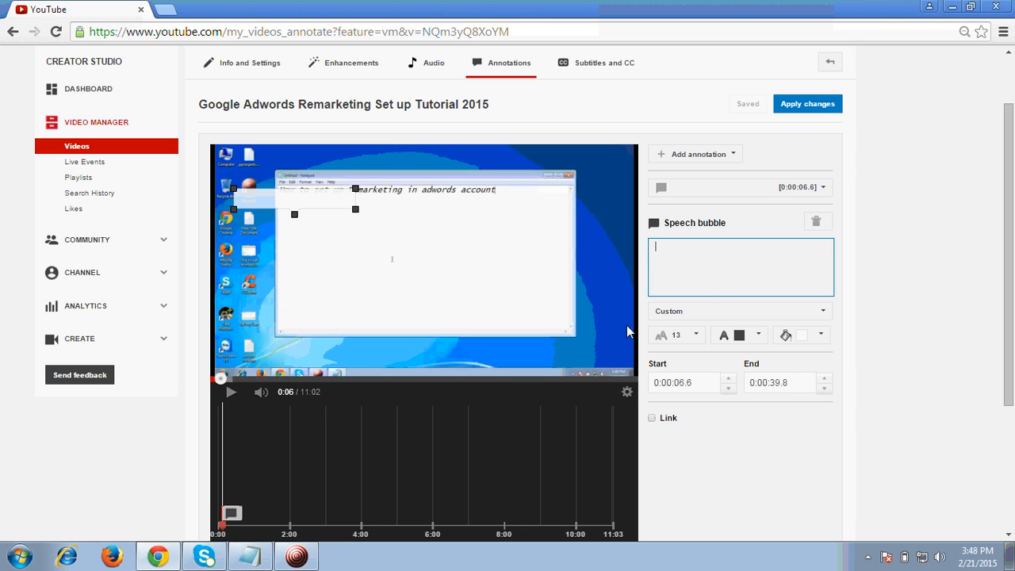
mouse_move(713, 276)
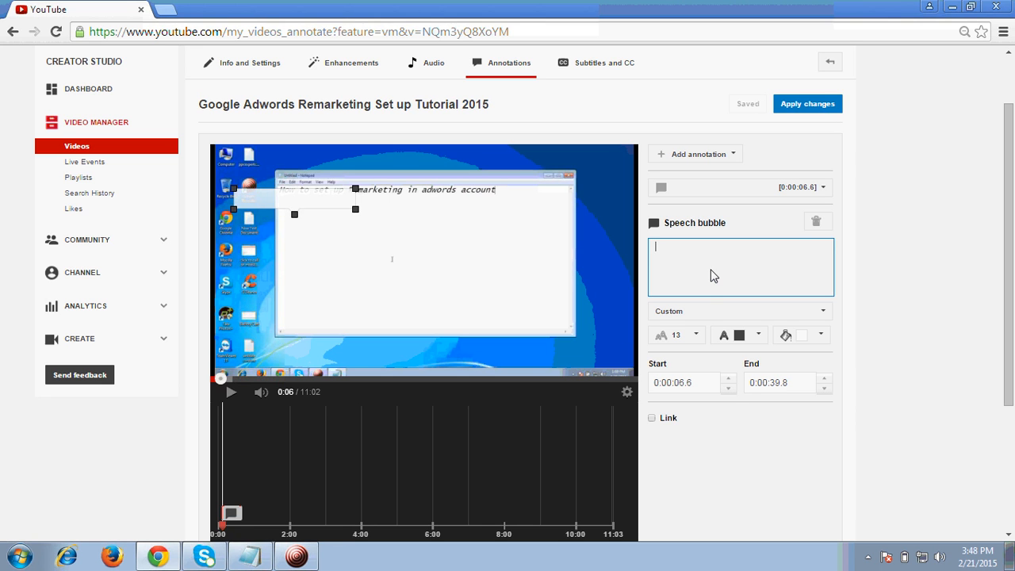
type("How to increase")
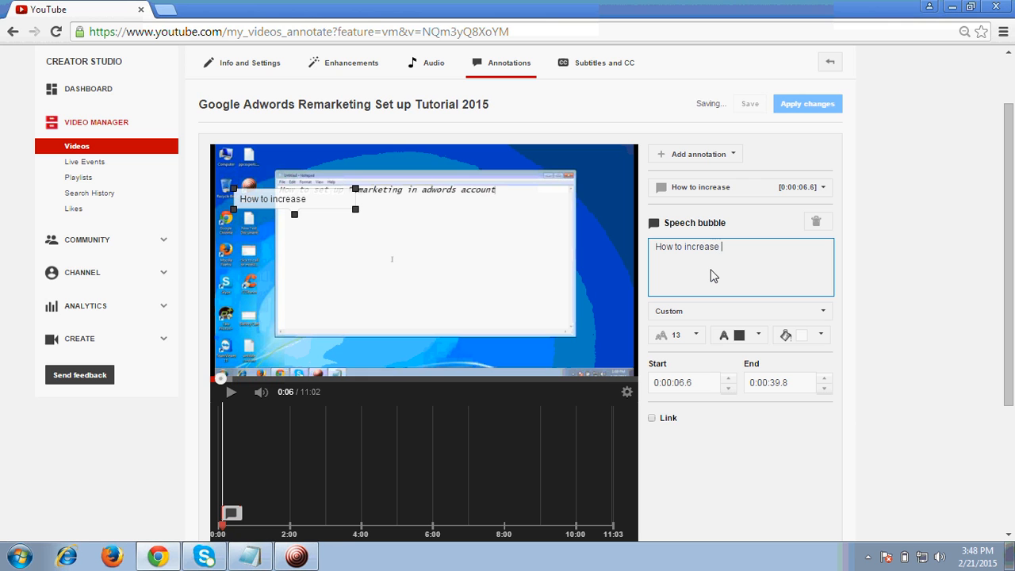
type("ROI")
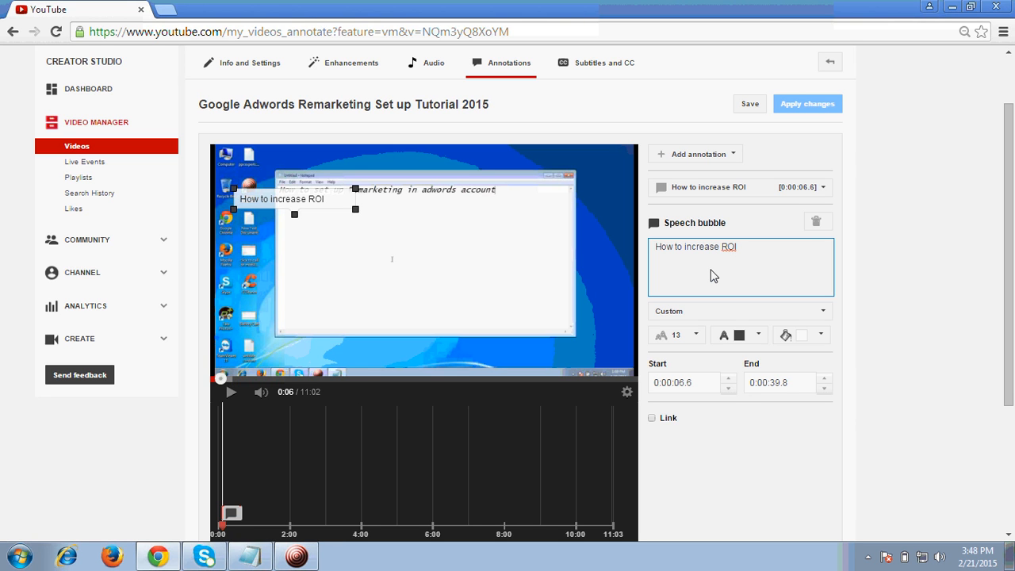
type("Inadwords")
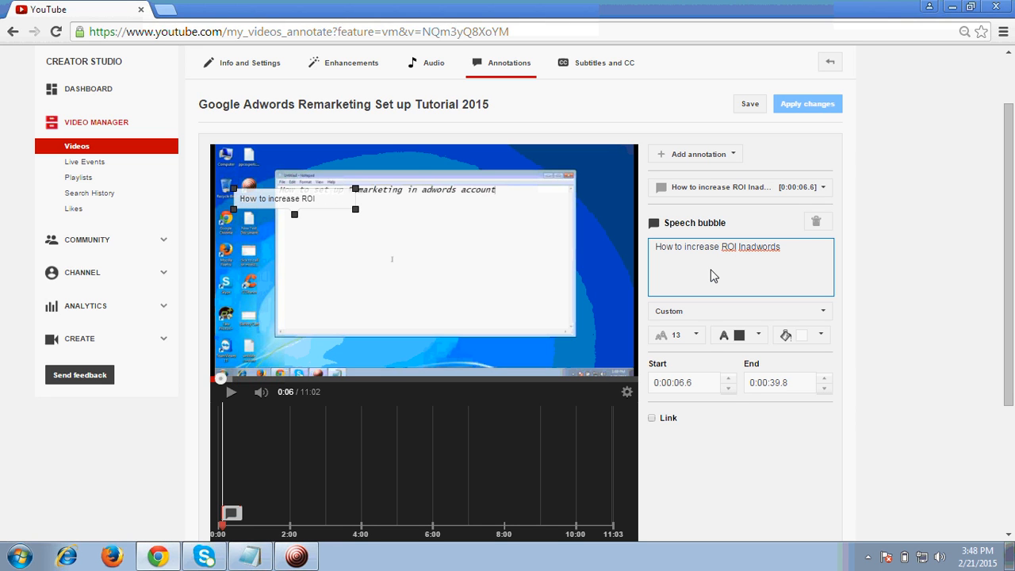
left_click(749, 104)
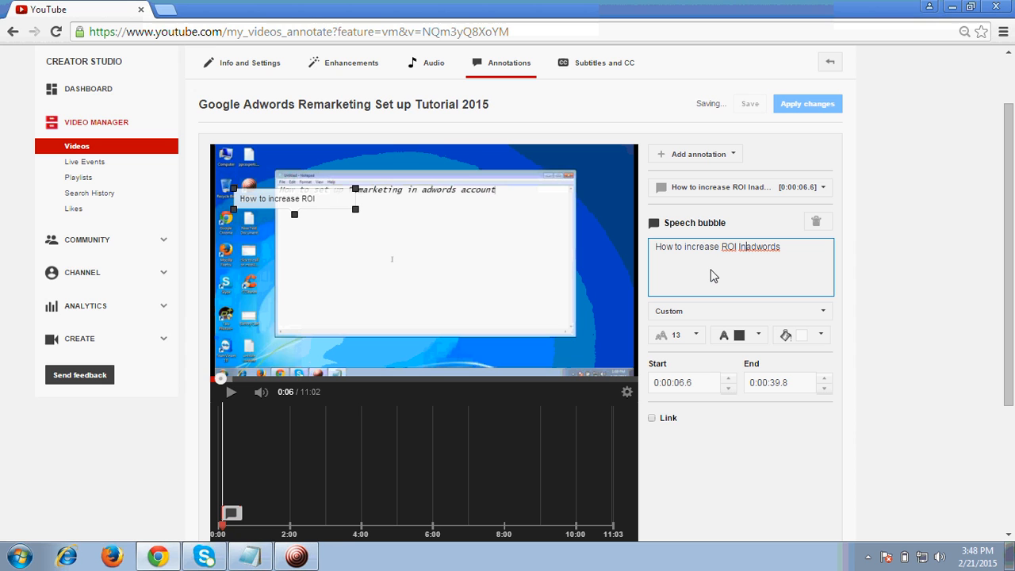
type("in adwords")
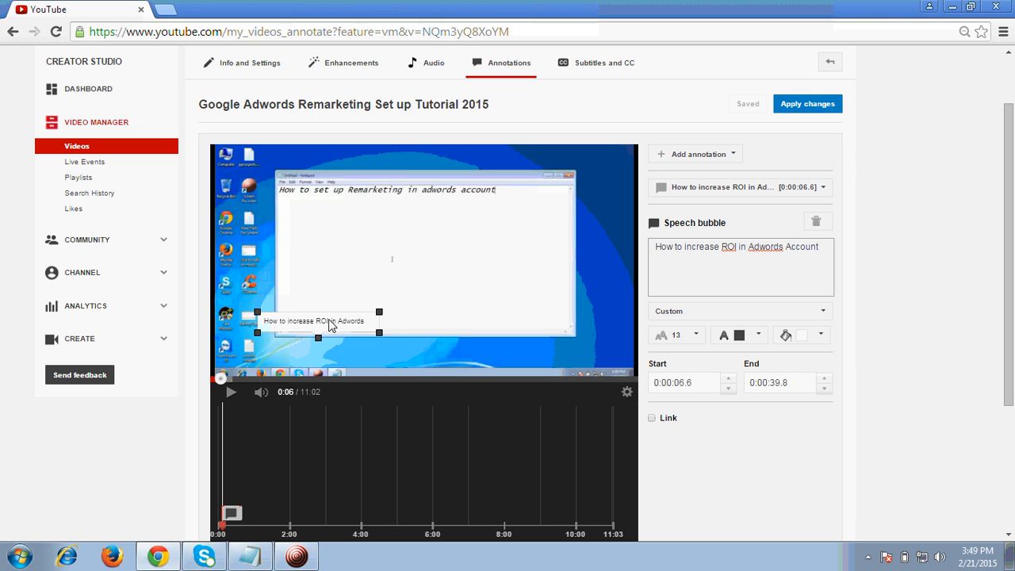
Drag the ROI speech bubble to the bottom edge of the video preview
left_click_drag(379, 333, 430, 333)
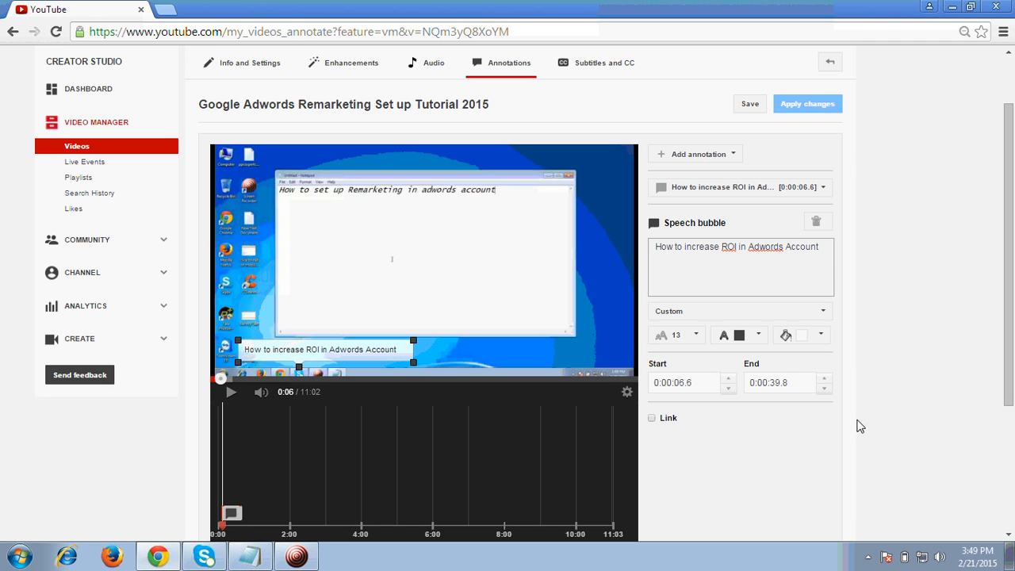
scroll("down", 3)
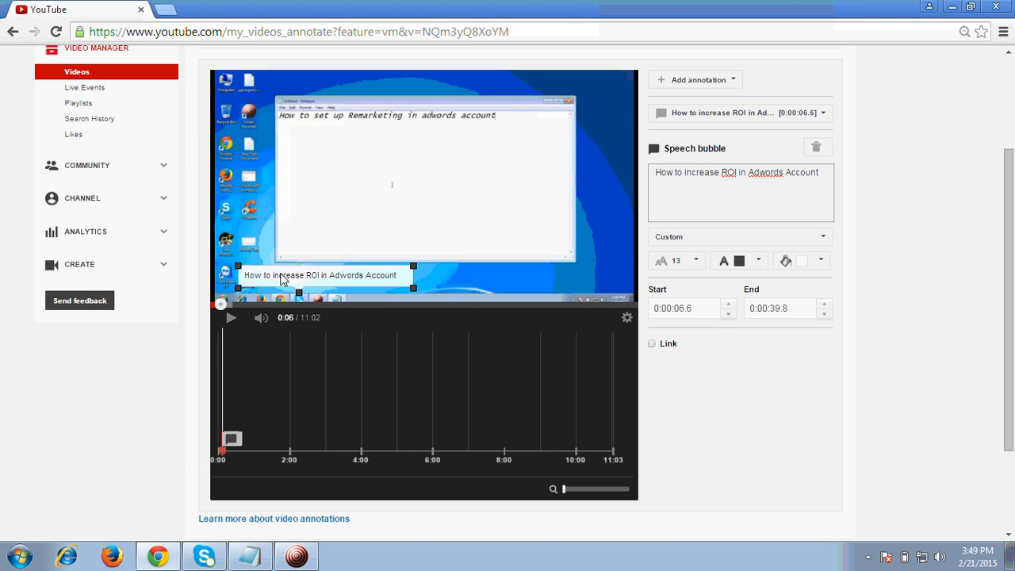
mouse_move(397, 289)
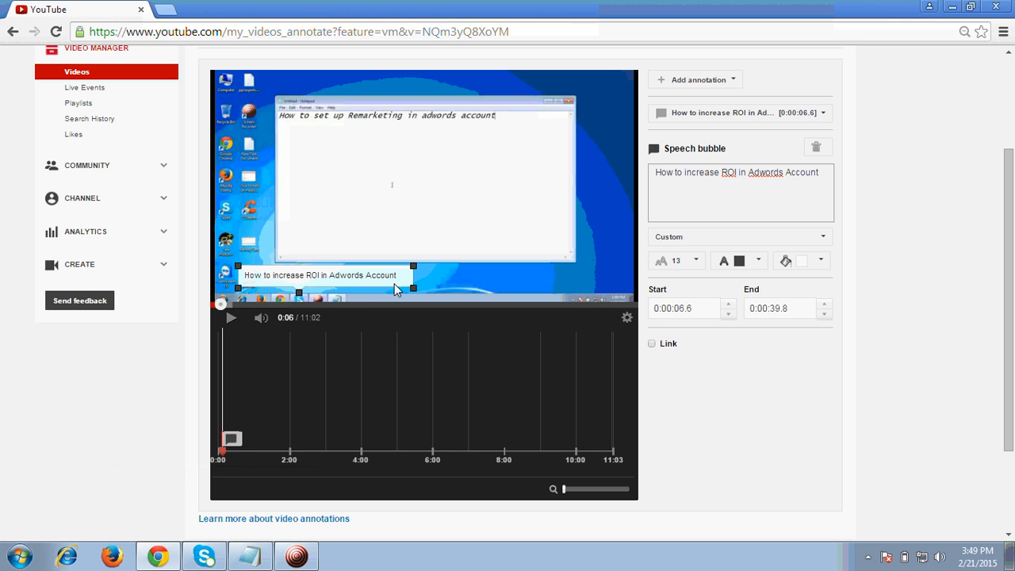
mouse_move(293, 329)
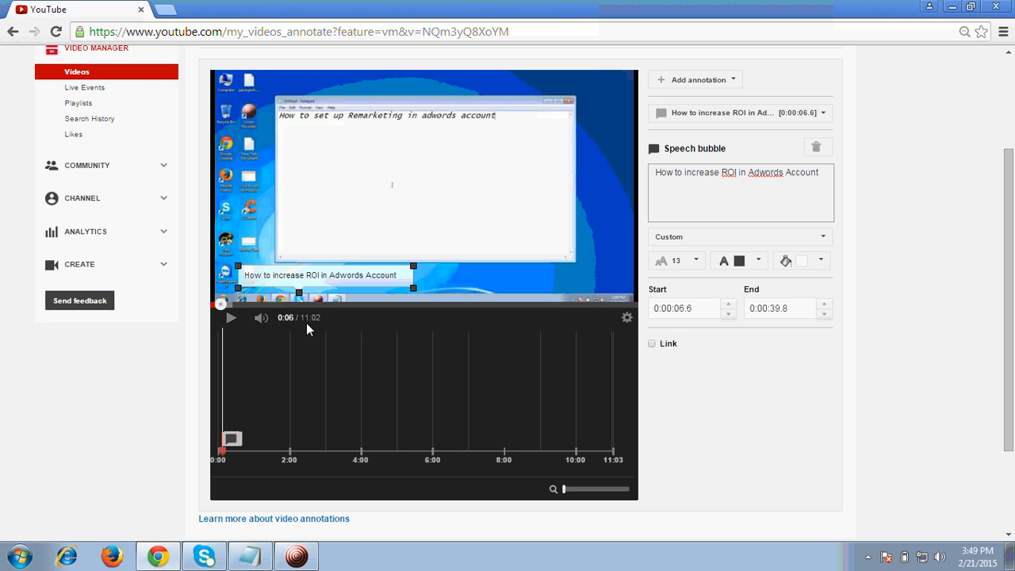
mouse_move(831, 363)
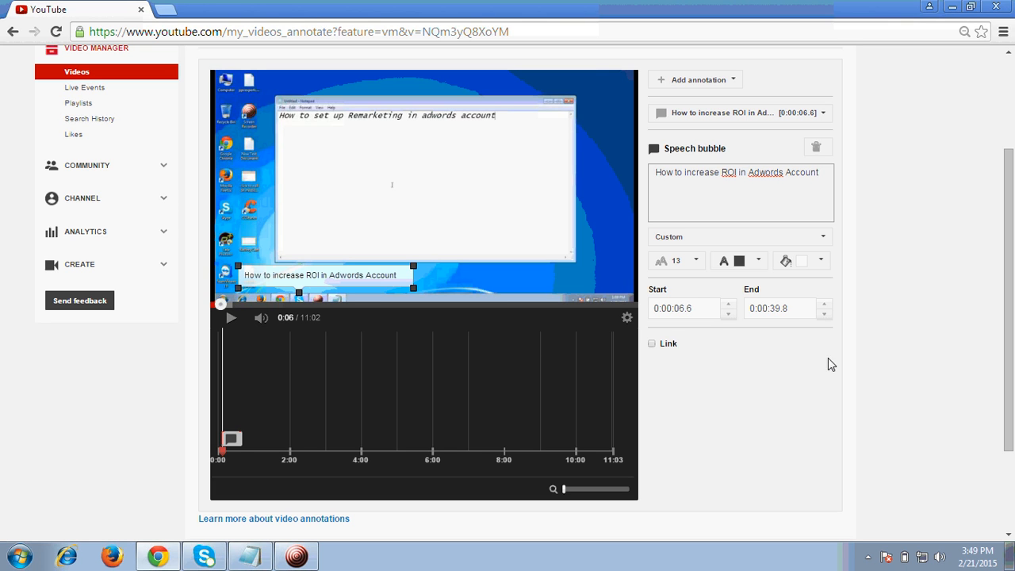
End the bubble at 0:00:11.0, link it to youtube.com/watch?v=QKSA1d-EhHM, and widen it
left_click(779, 309)
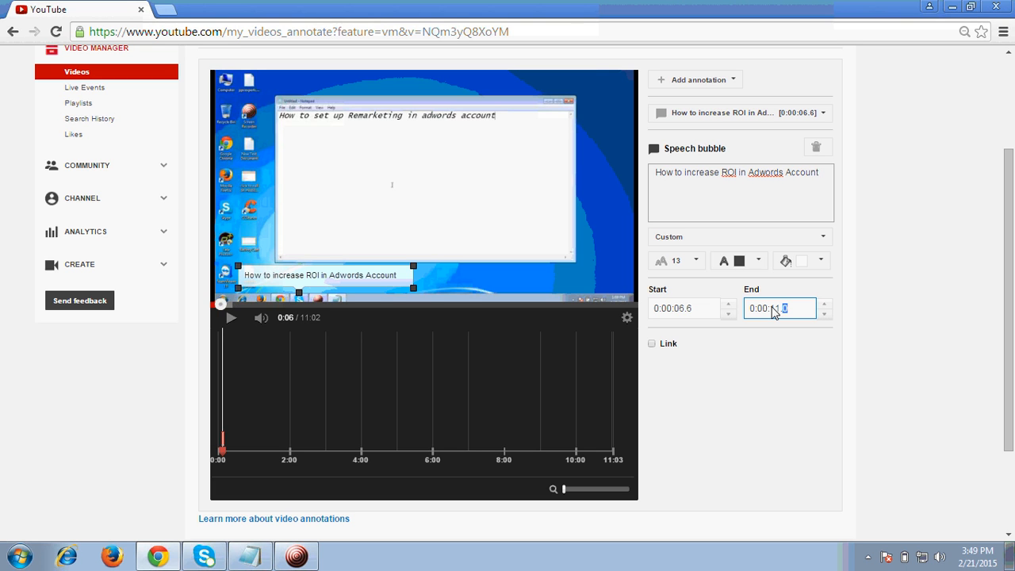
left_click(653, 343)
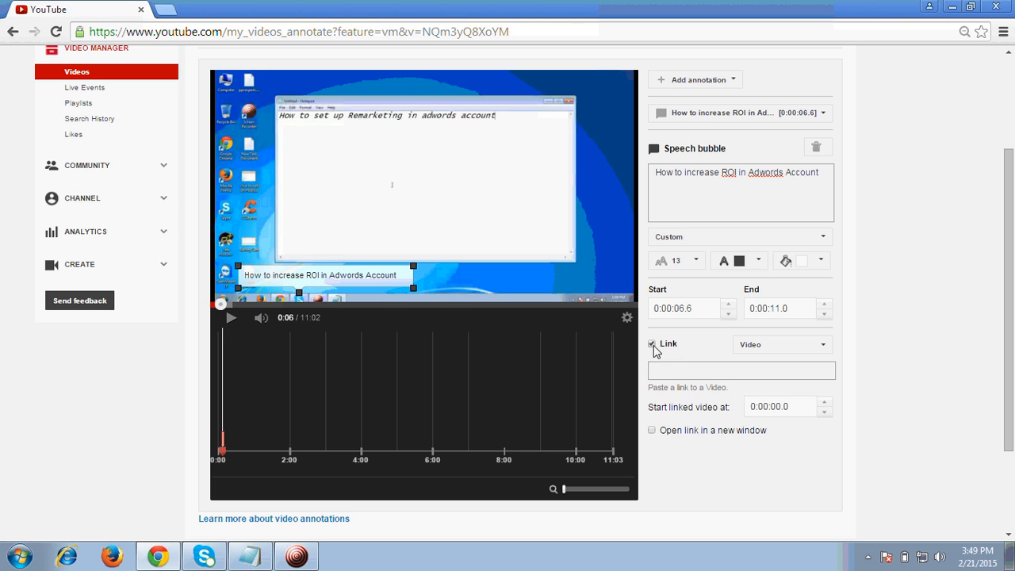
left_click(740, 370)
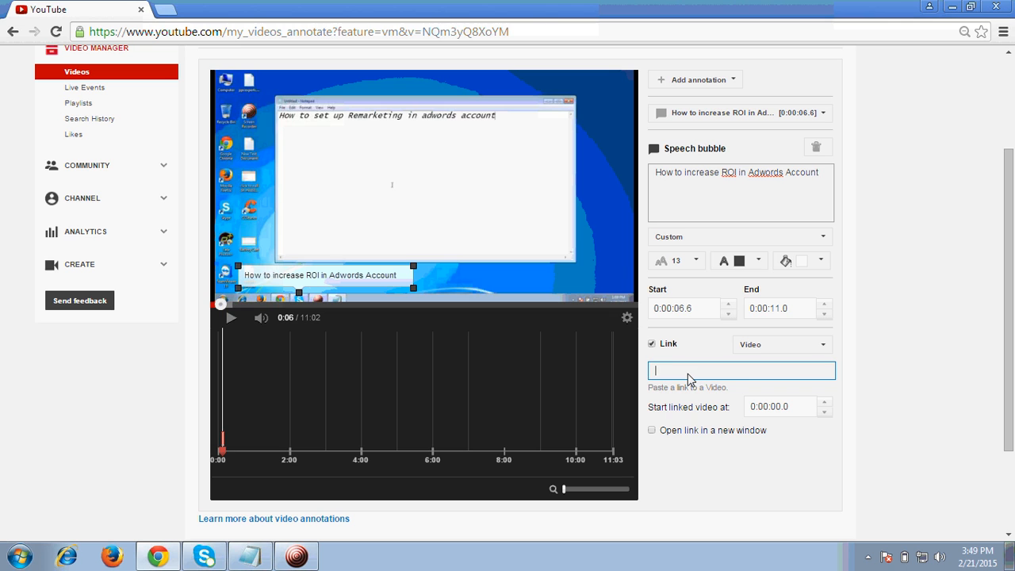
type("www.youtube.com/watch?v=QKSA1d-EhHM")
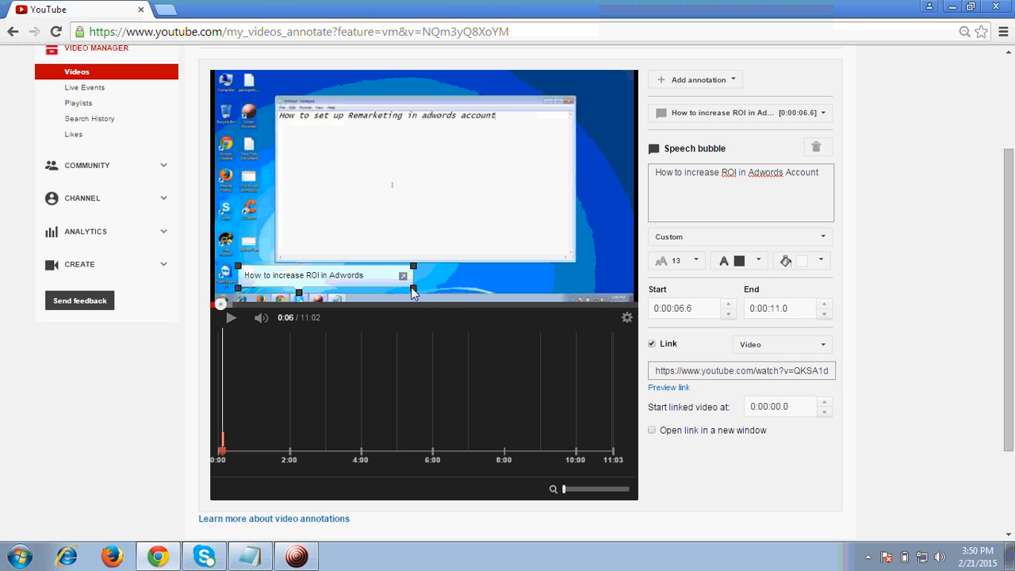
left_click_drag(412, 266, 454, 266)
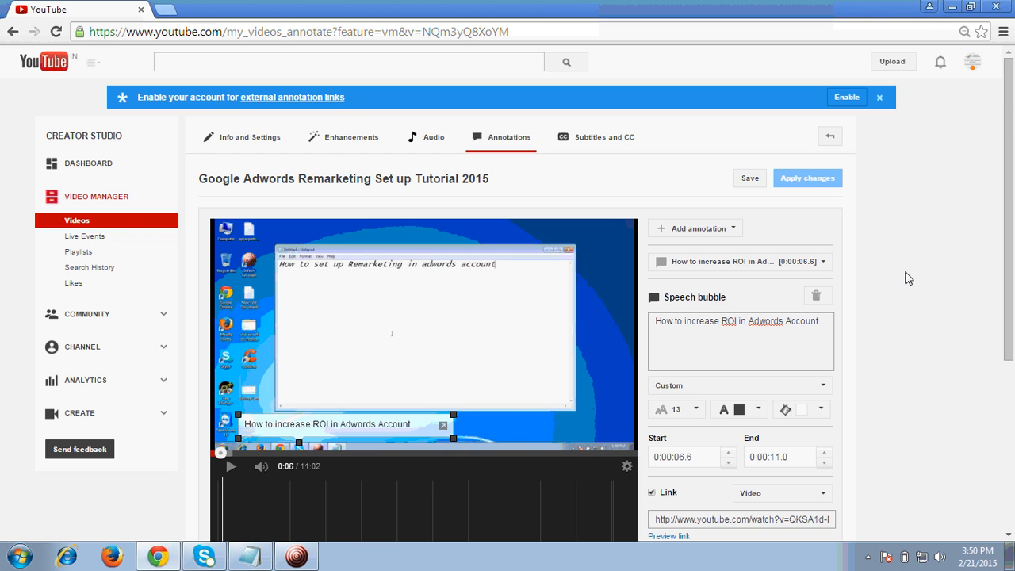
Apply the speech bubble annotation changes to the video
scroll("down", 3)
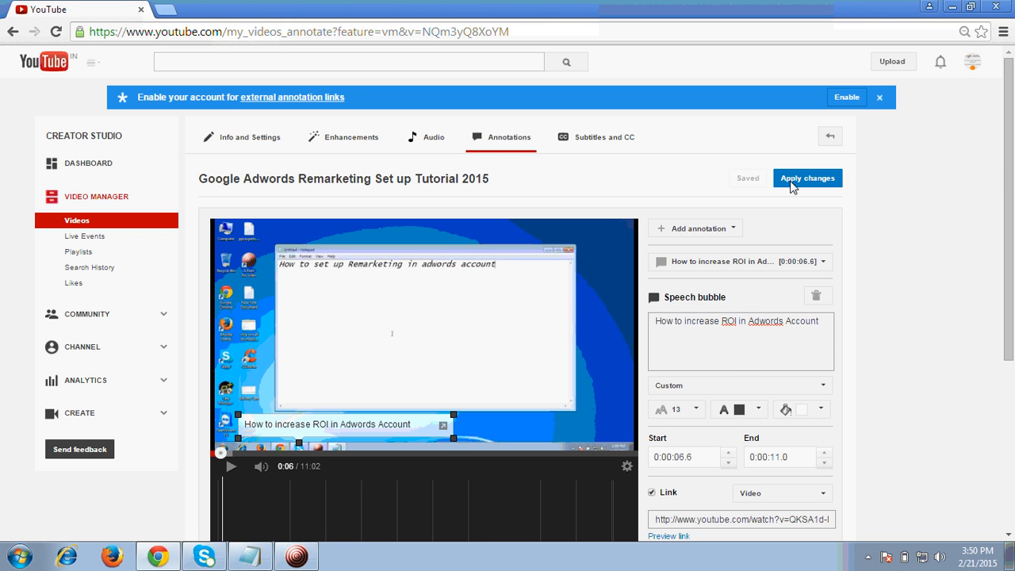
left_click(807, 178)
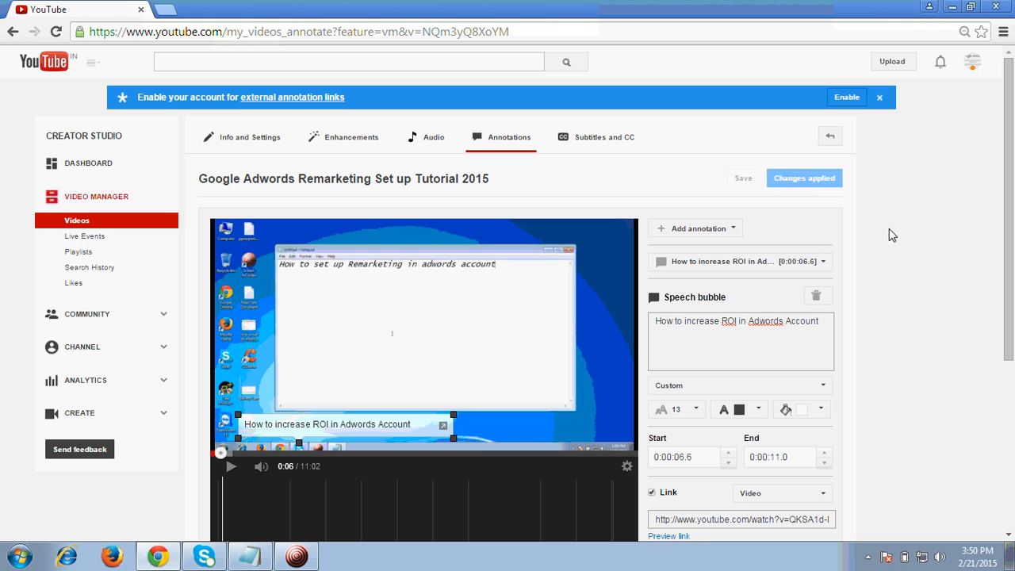
mouse_move(947, 260)
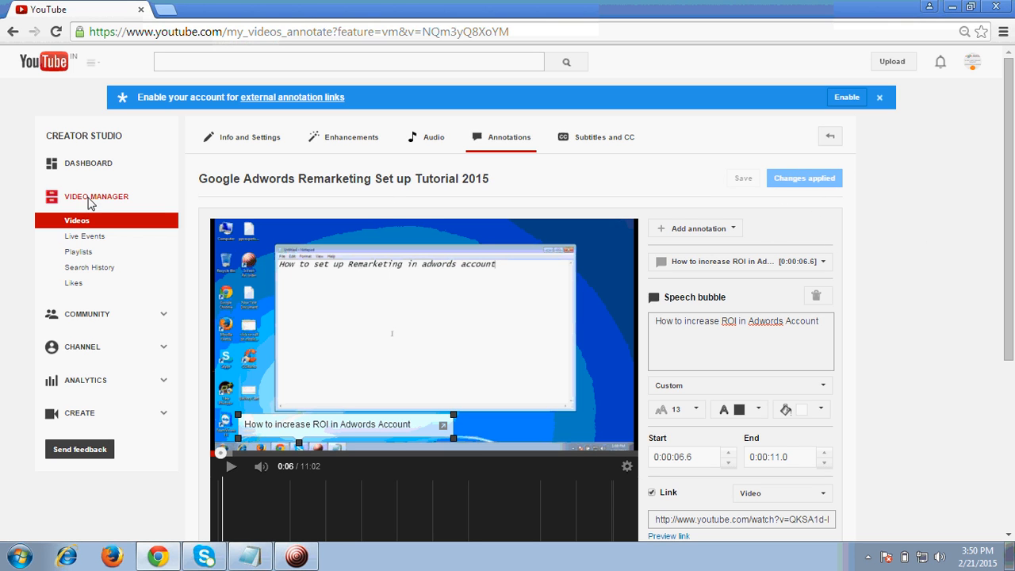
Open the Remarketing tutorial's watch page from Video Manager in a new tab
left_click(77, 219)
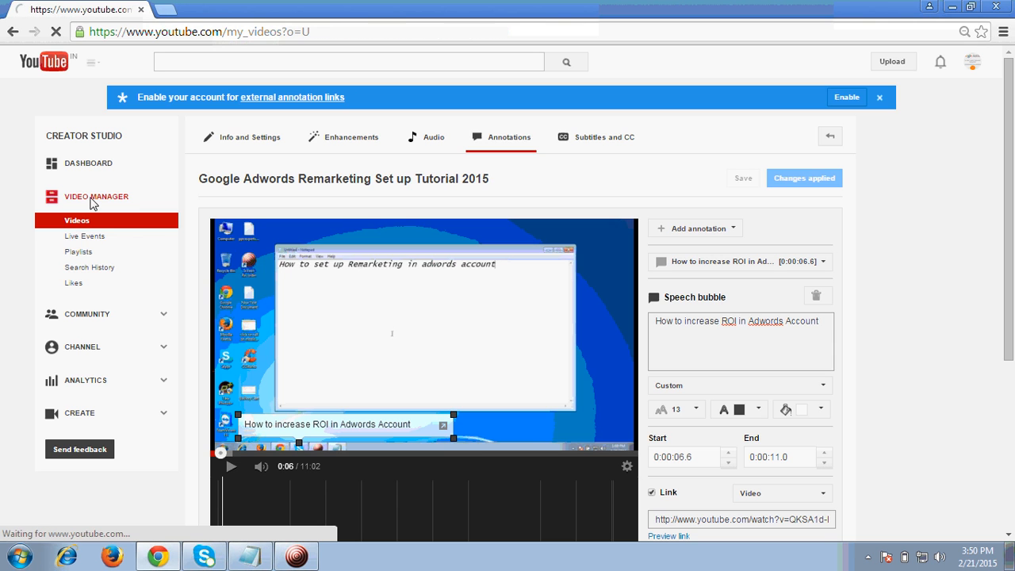
left_click(77, 221)
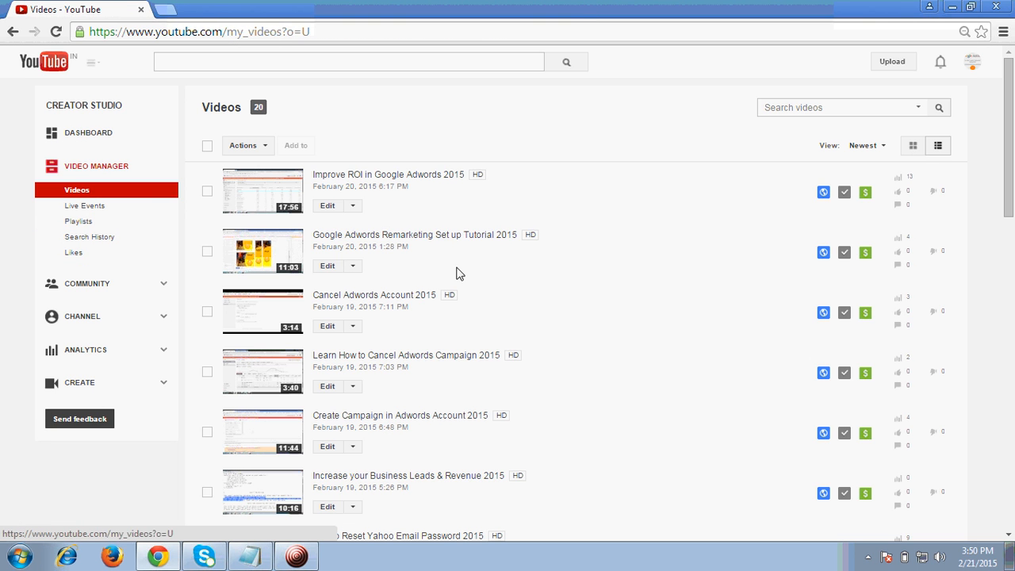
right_click(423, 235)
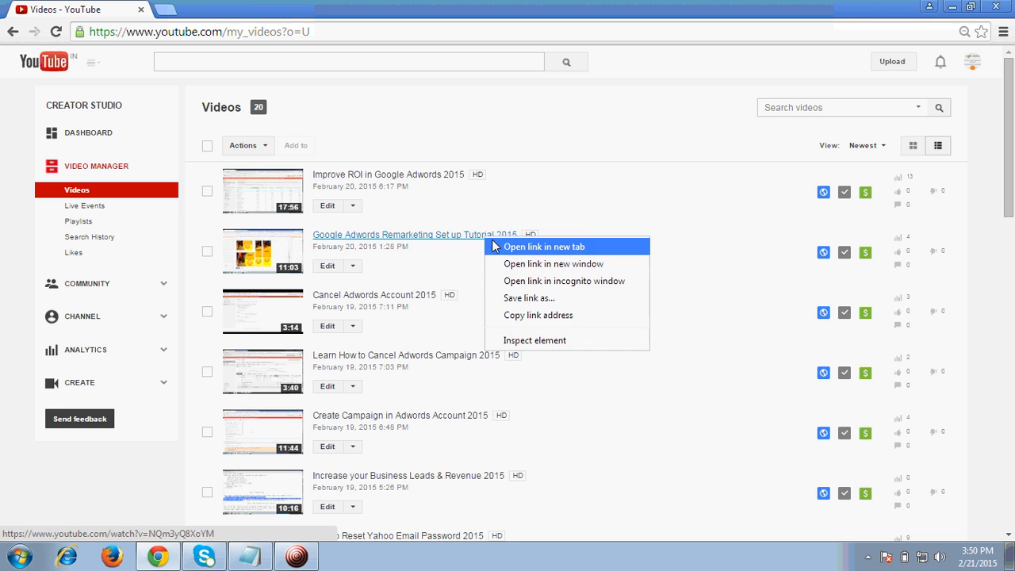
left_click(551, 246)
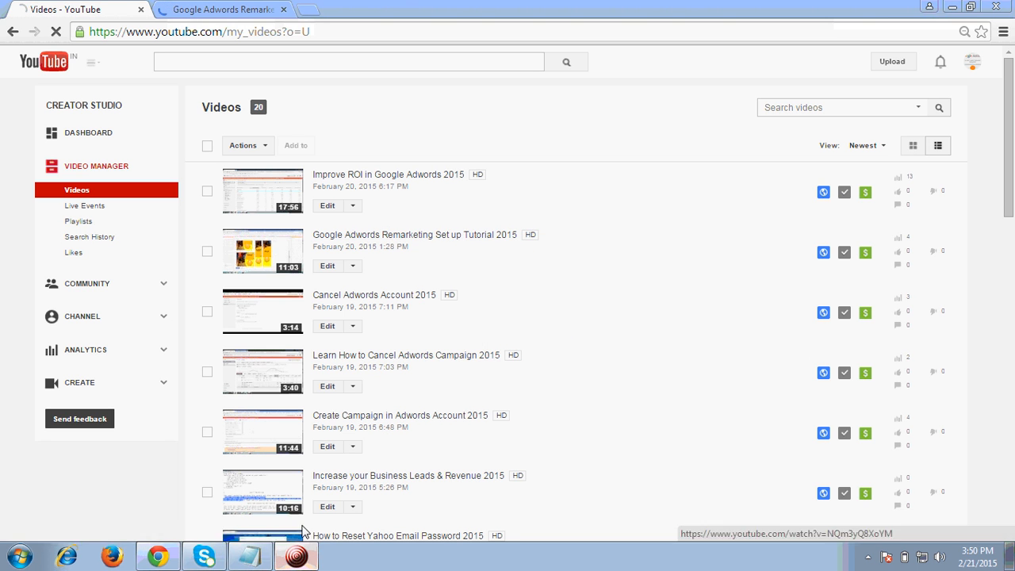
left_click(263, 250)
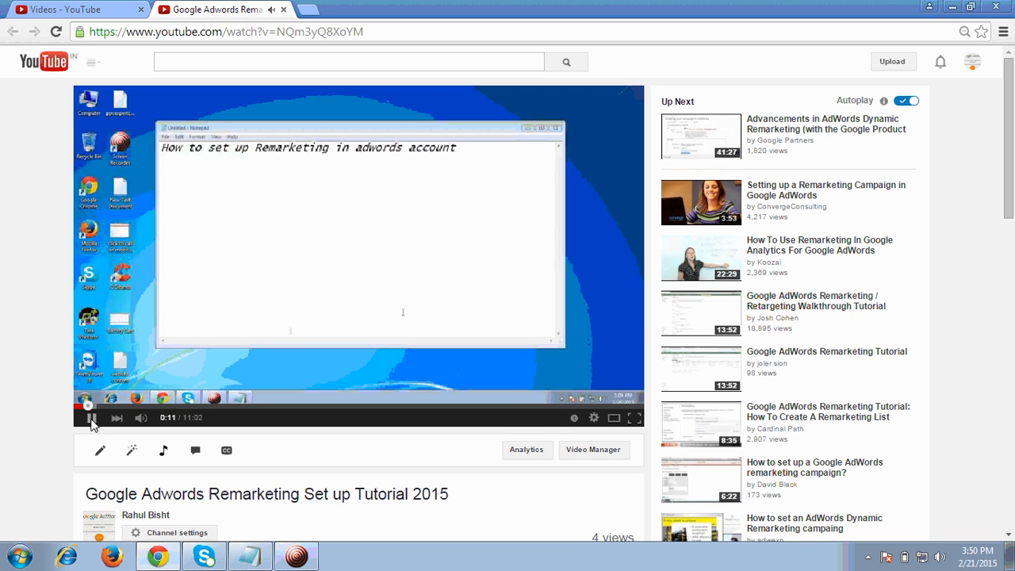
Pause and resume the Remarketing tutorial on its watch page to preview the bubble
left_click(90, 419)
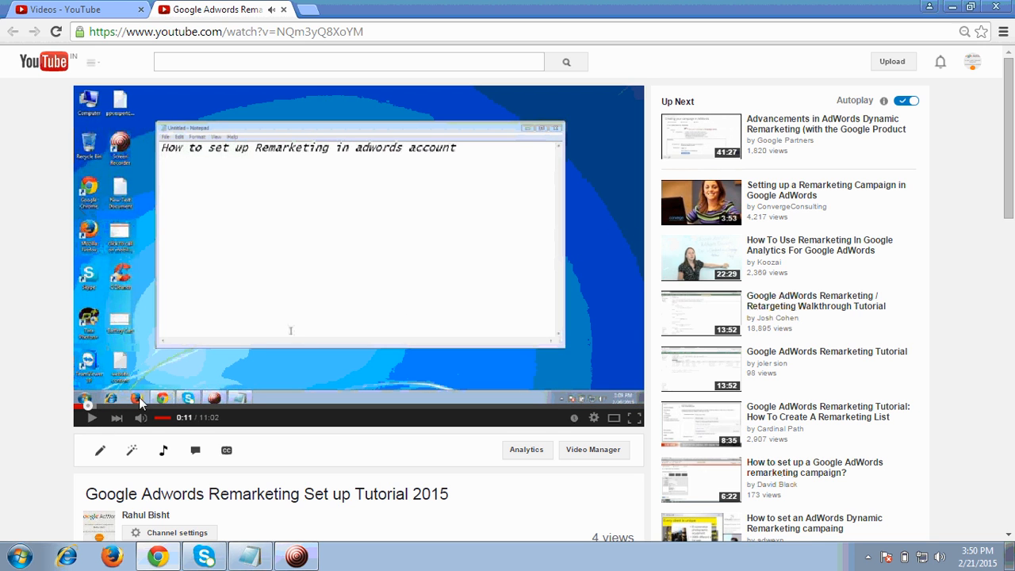
left_click(91, 418)
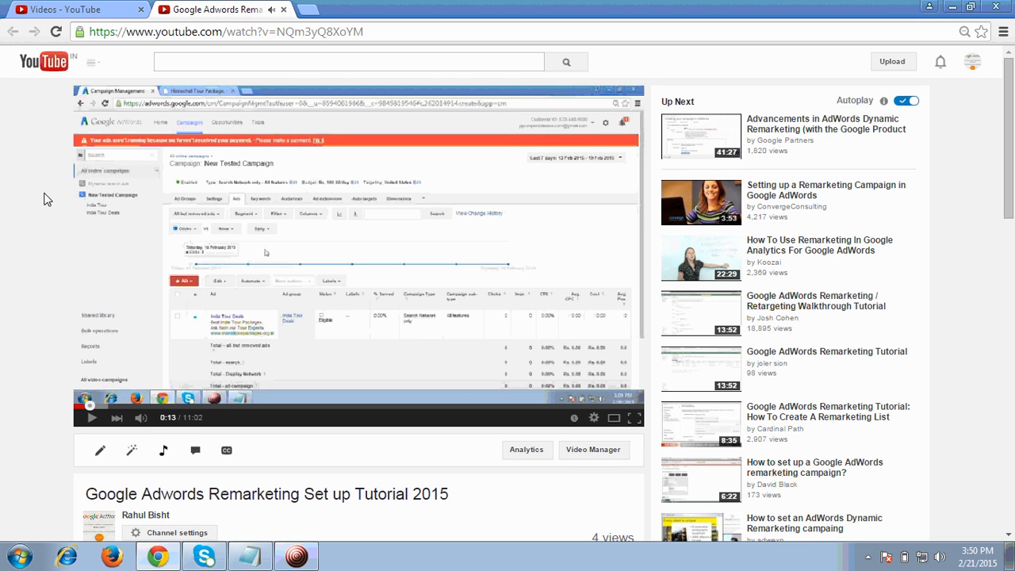
mouse_move(204, 154)
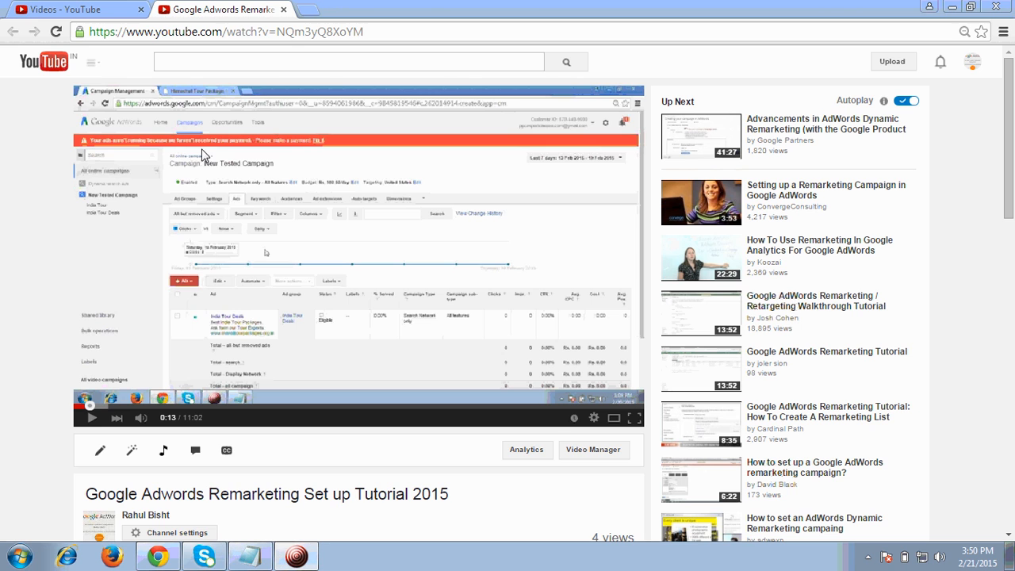